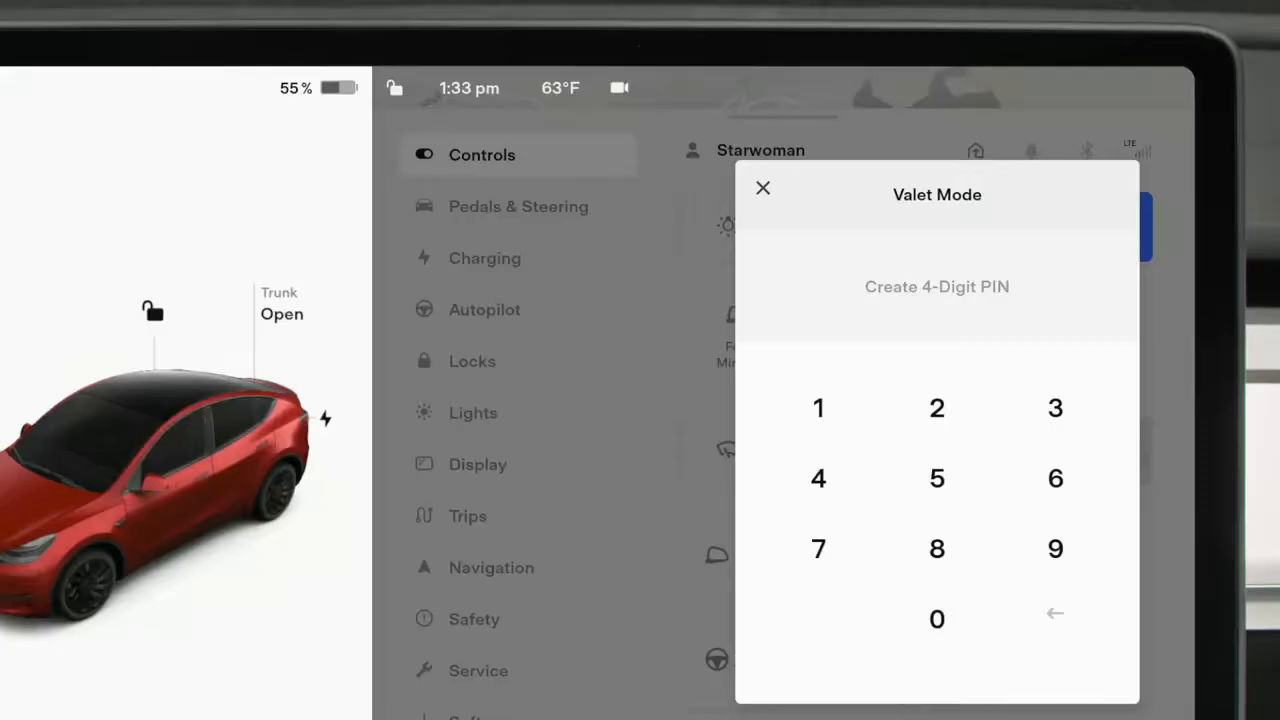
Close the Valet Mode create-a-PIN prompt, returning to the Controls page
click(1056, 548)
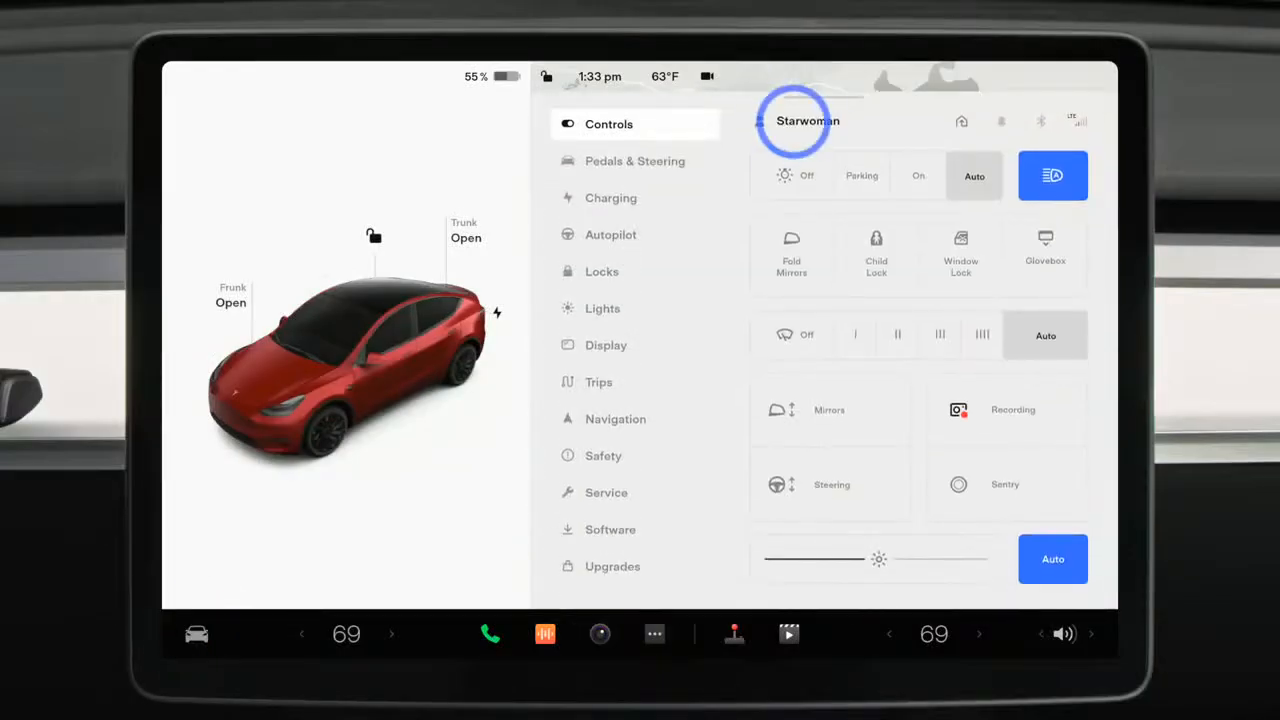
Show the driver profile options from the name at the top of Controls
click(808, 120)
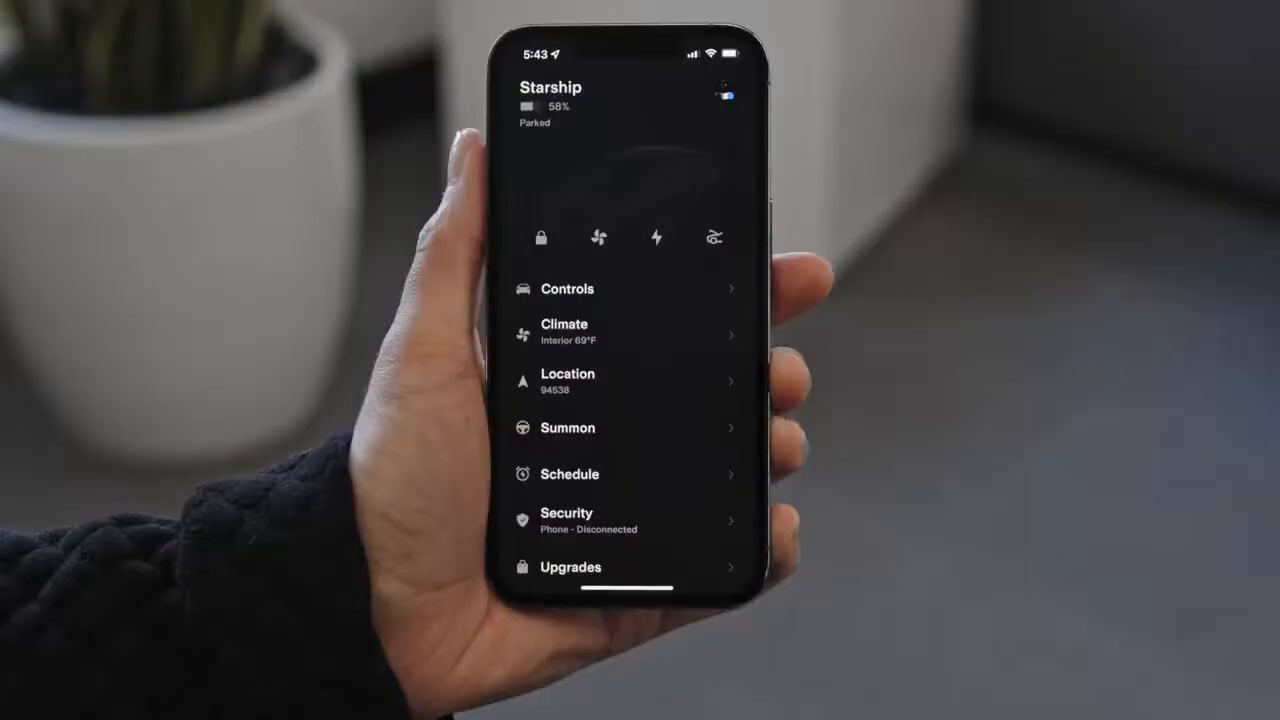
Enable Valet Mode with a 4-digit PIN under Security, then select the car's Valet profile
click(568, 520)
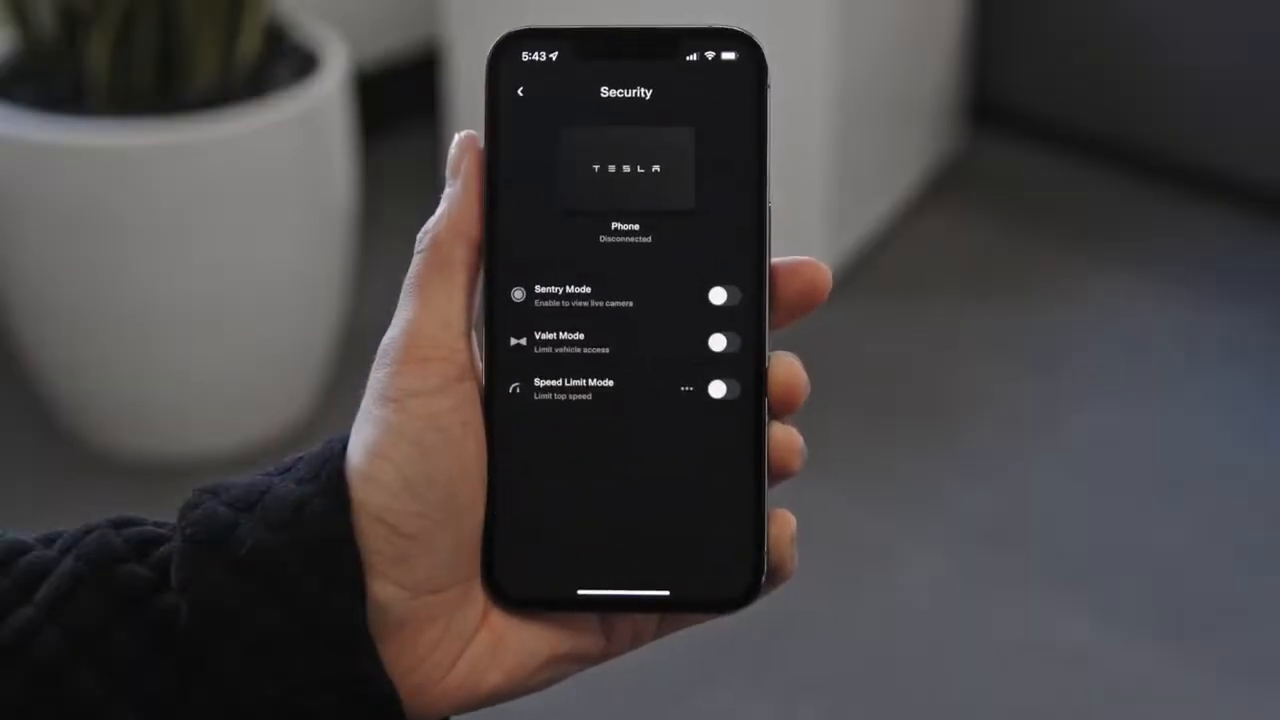
click(724, 342)
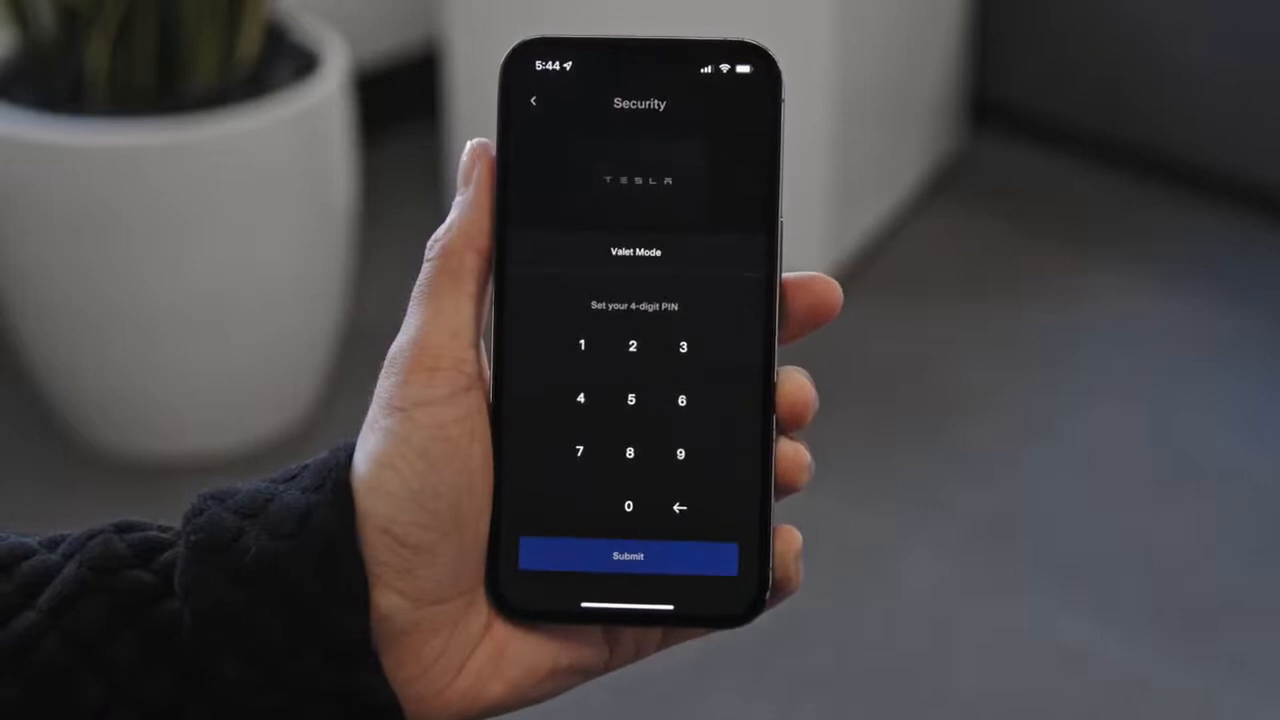
click(628, 506)
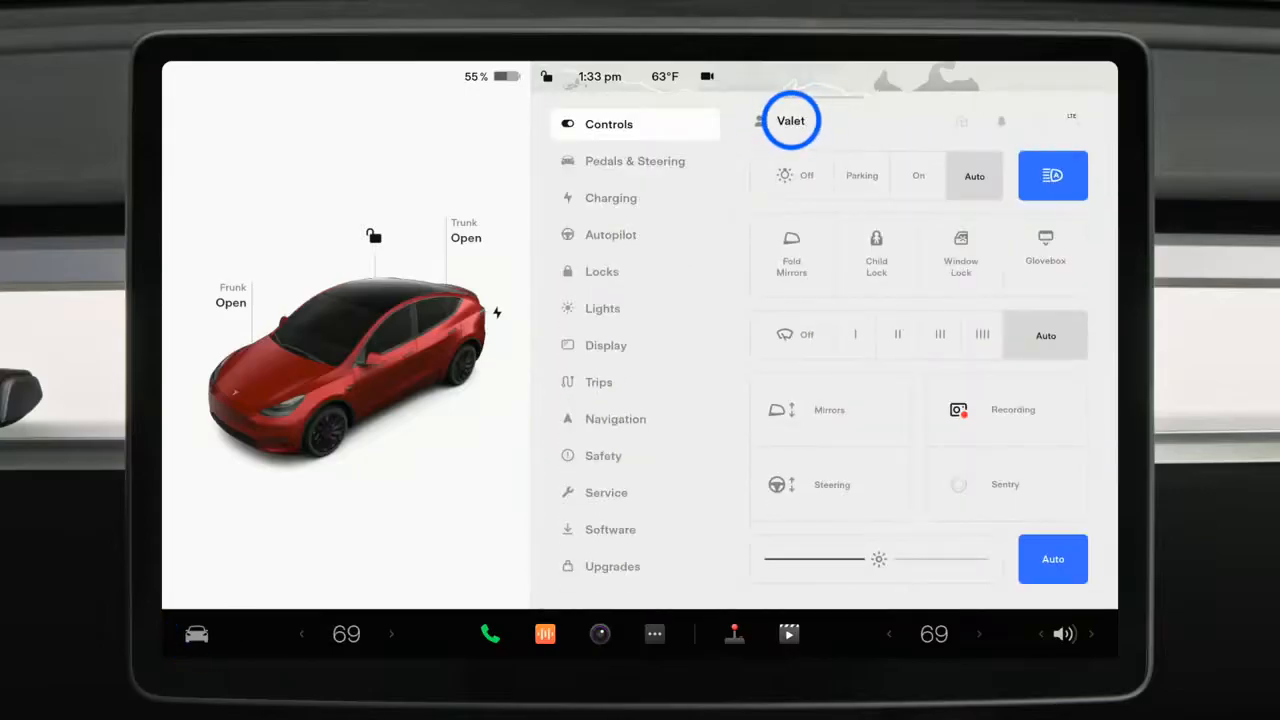
click(792, 120)
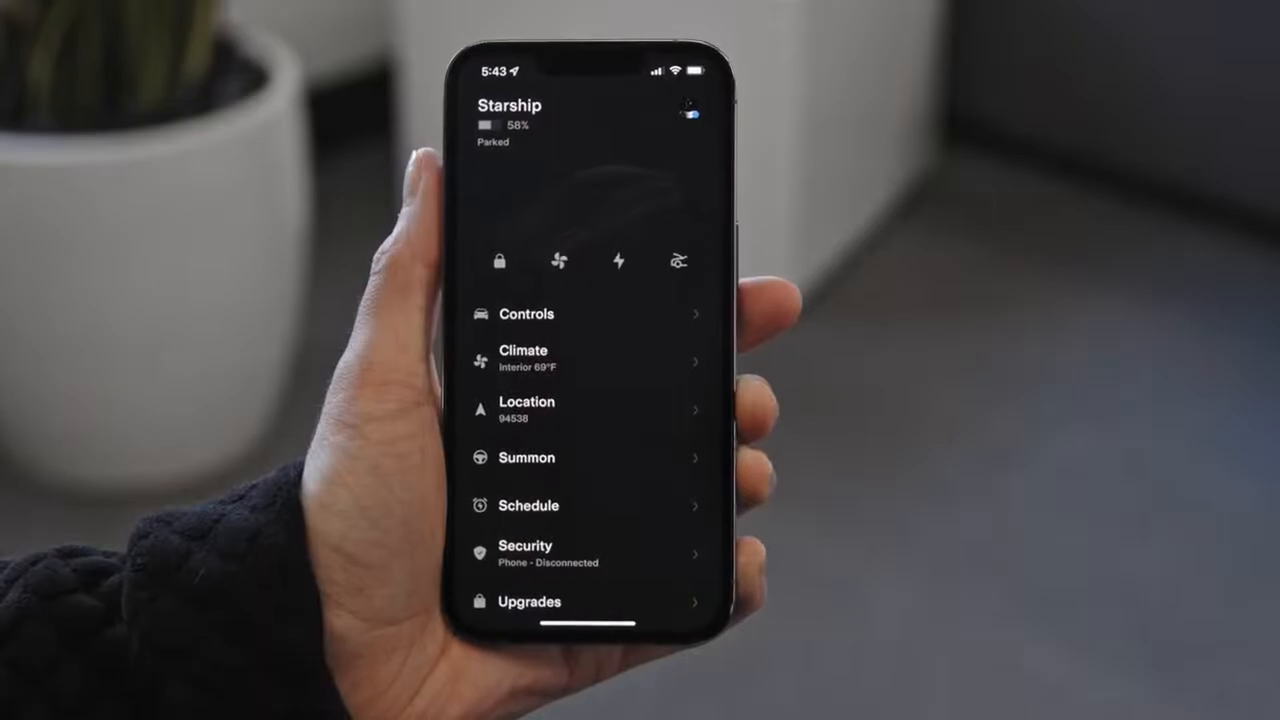
Turn Valet Mode off from the app's Security page
click(524, 552)
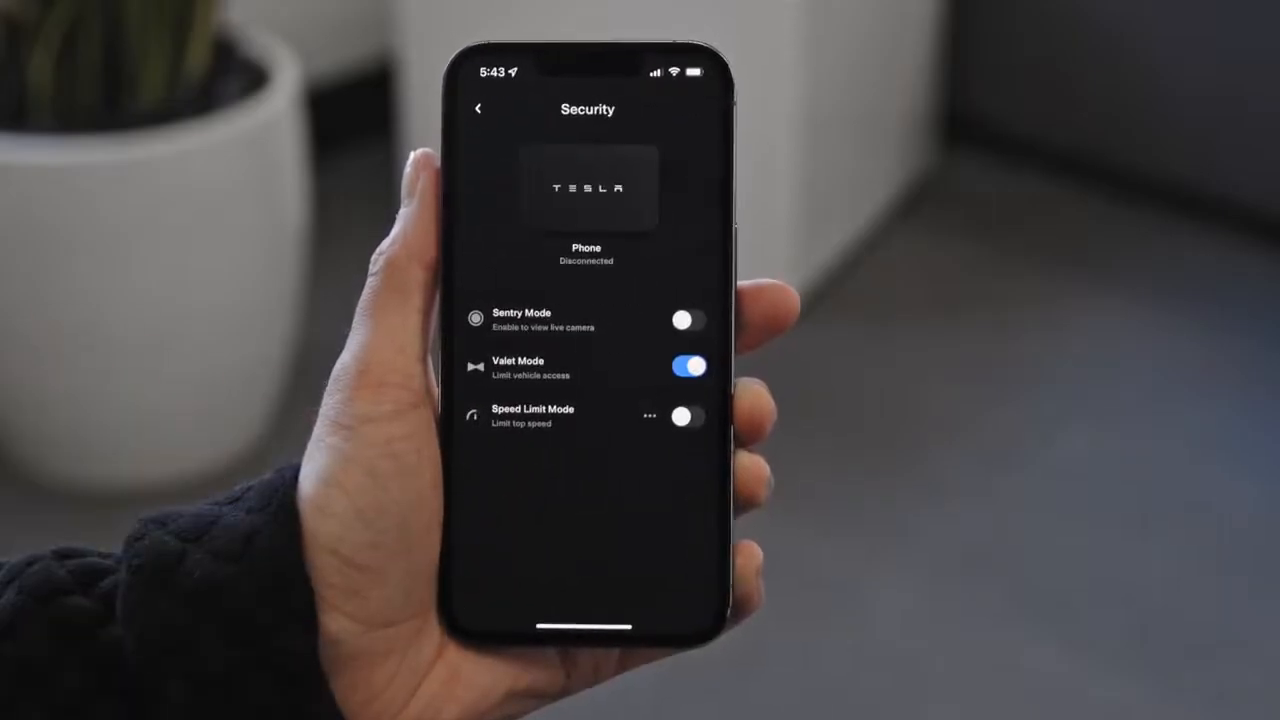
click(688, 364)
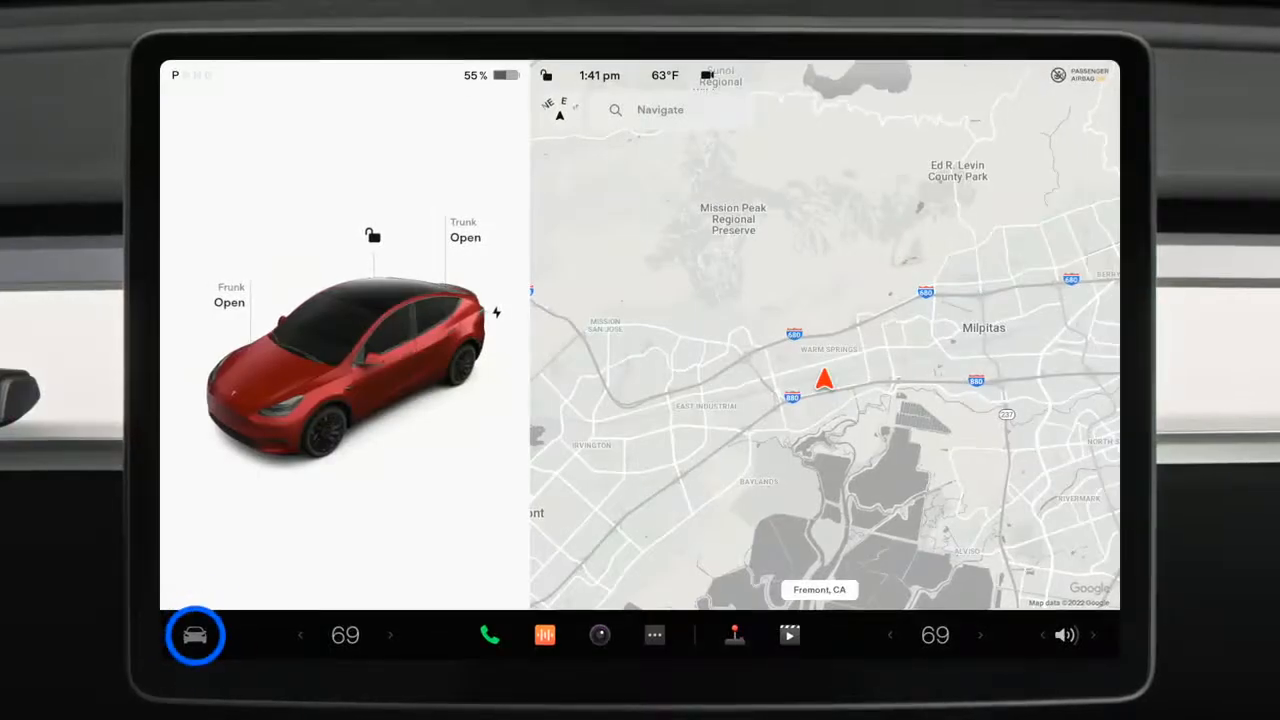
Go to Service and launch the Owner's Manual
click(196, 636)
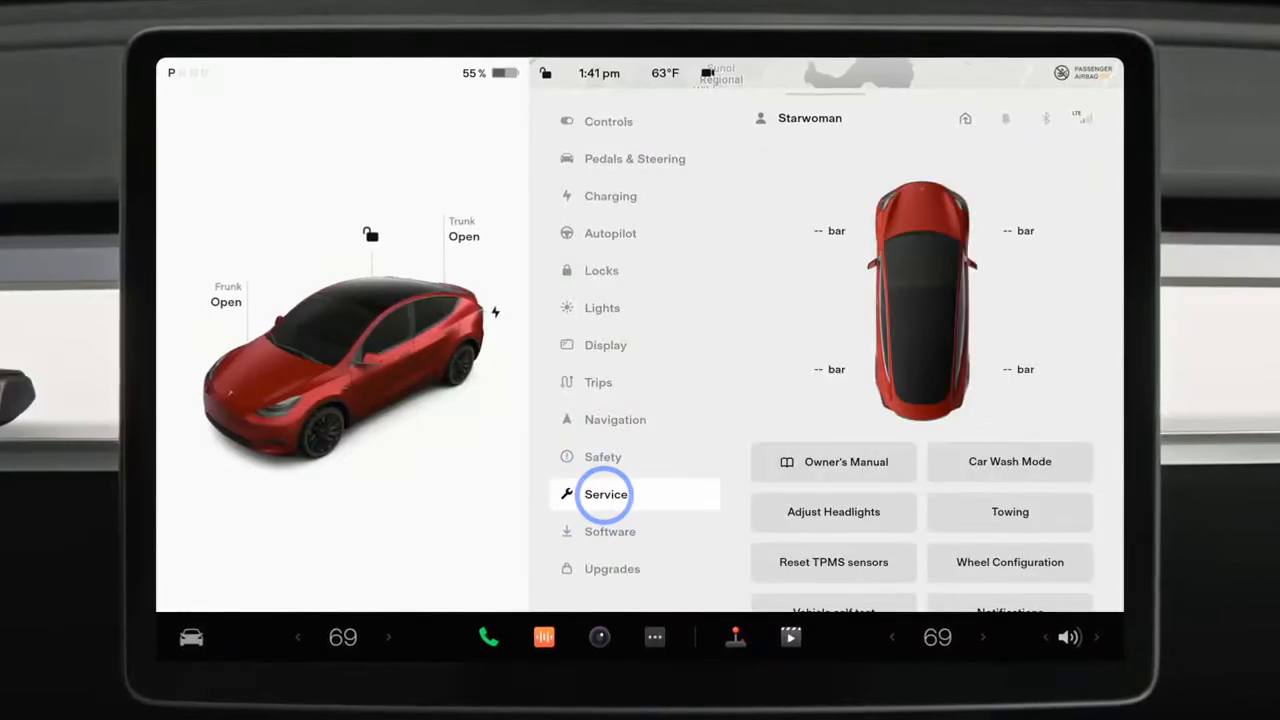
click(604, 494)
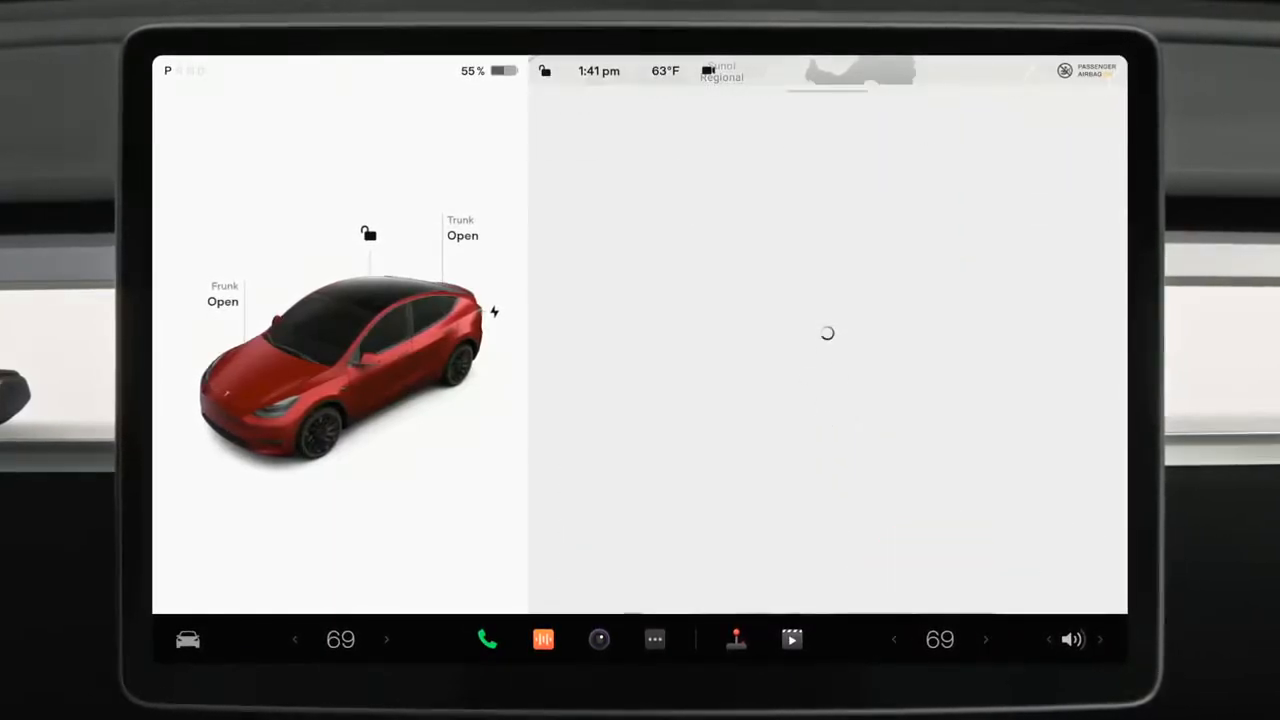